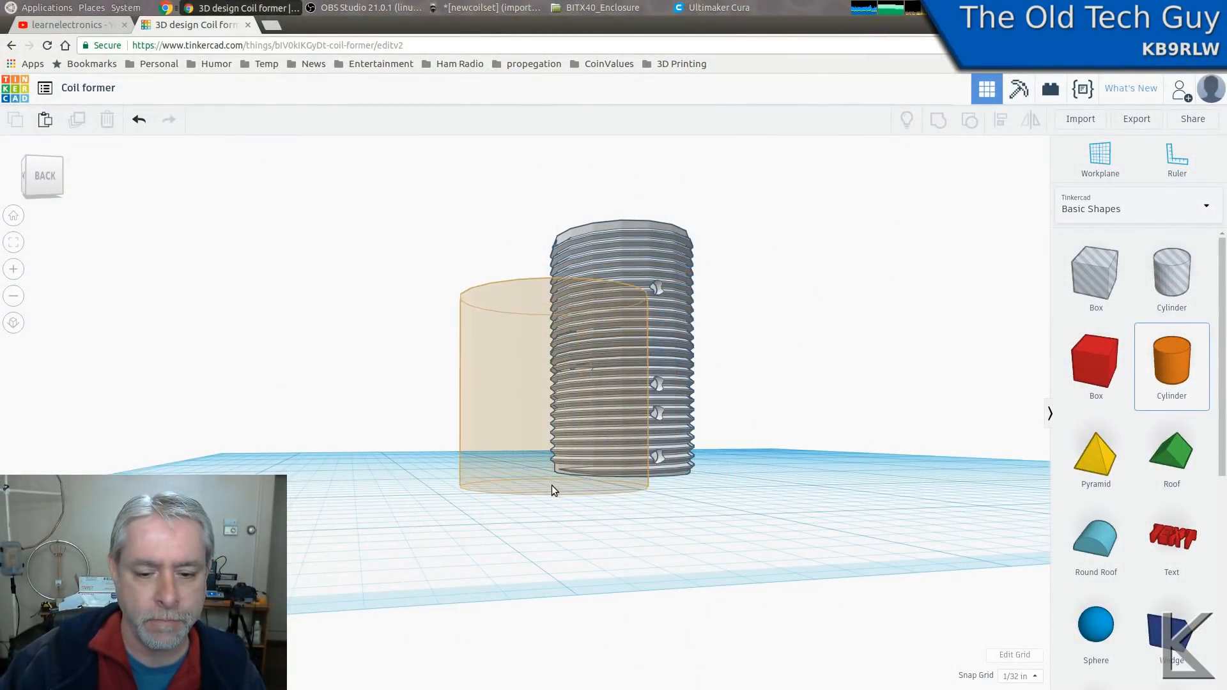
Select the orange cylinder and raise its Sides from 20 to 64 for a smoother surface.
click(509, 368)
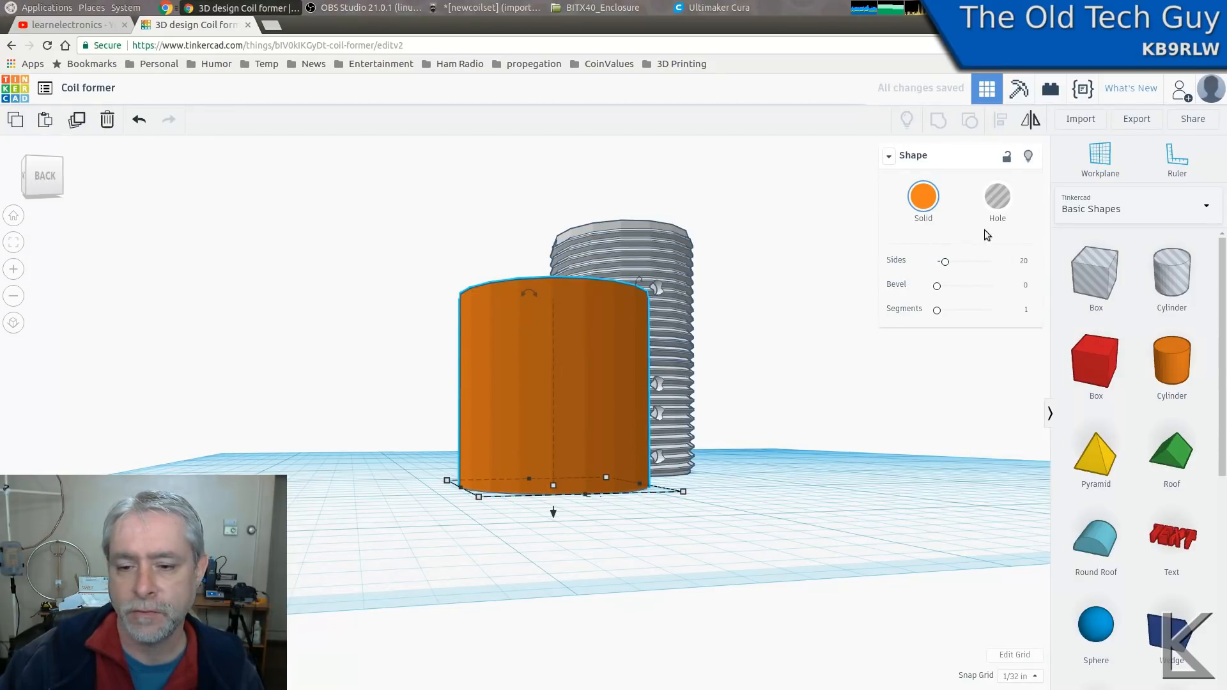
mouse_move(892, 266)
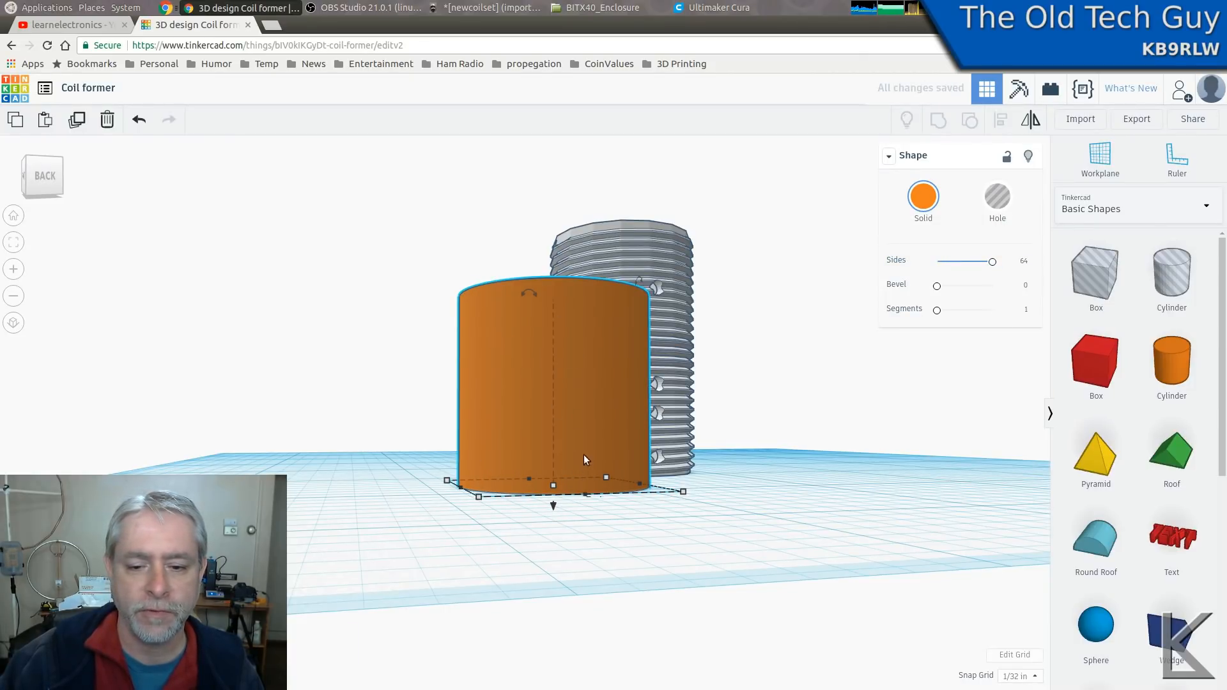
mouse_move(577, 306)
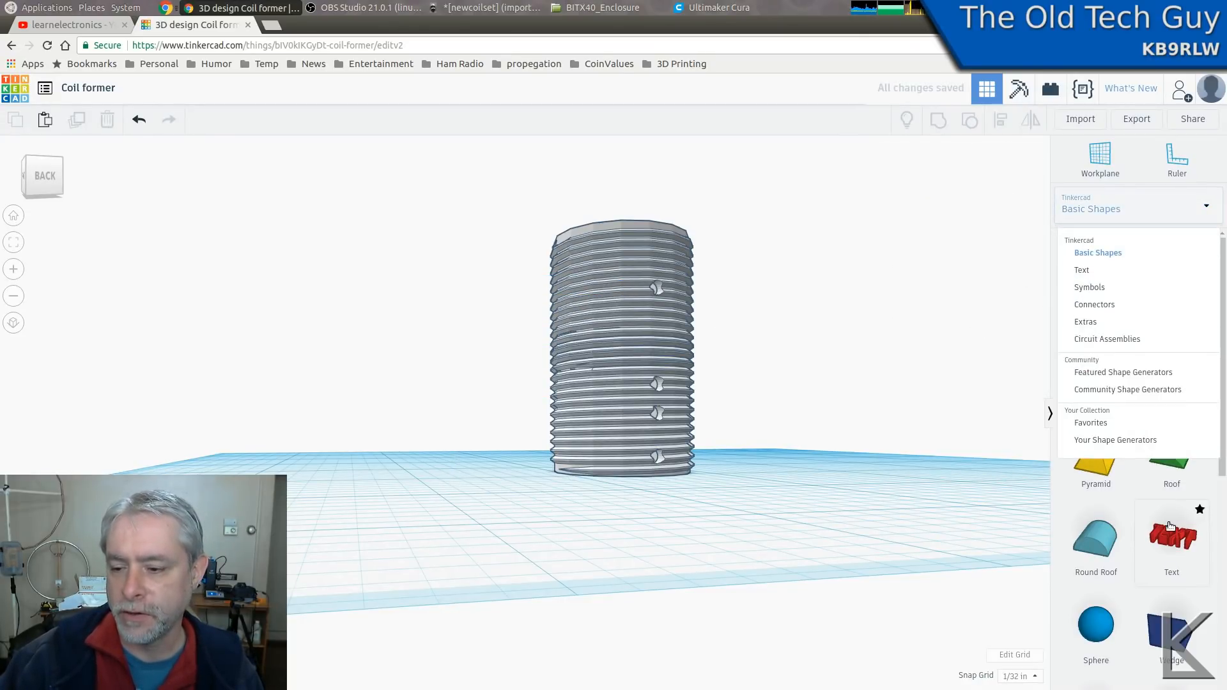
Switch the shape library to Featured Shape Generators and browse to the ISO metric thread.
click(1123, 372)
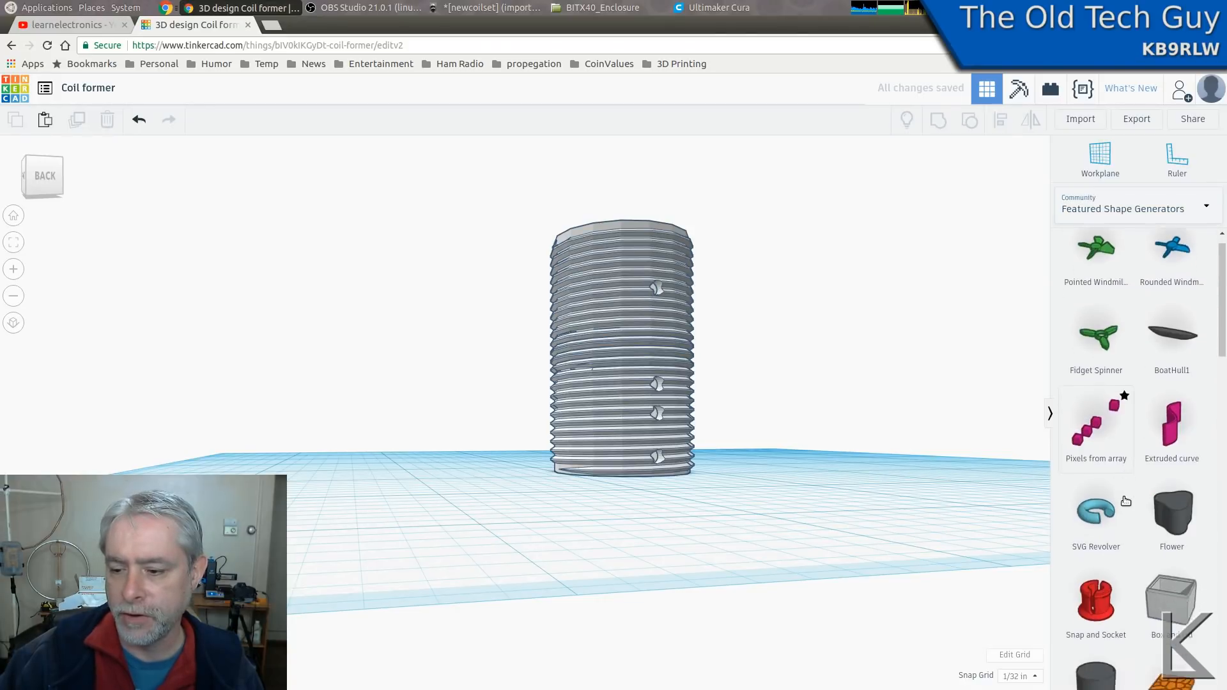
scroll(down, 3)
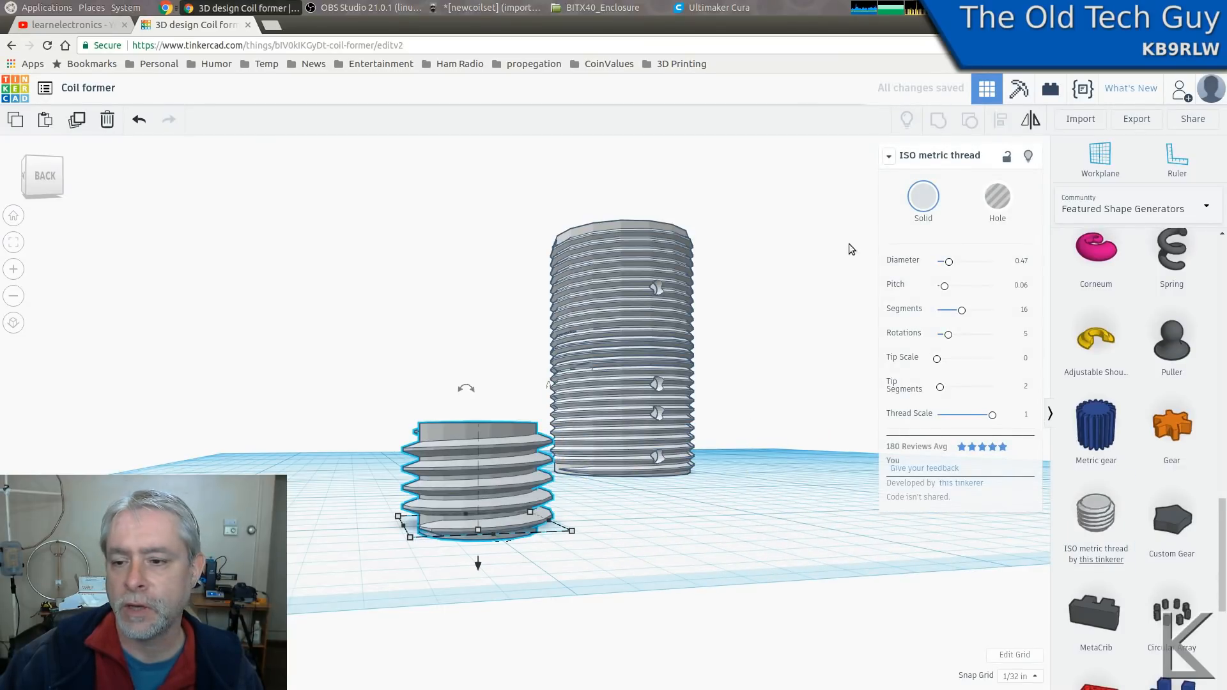
mouse_move(961, 309)
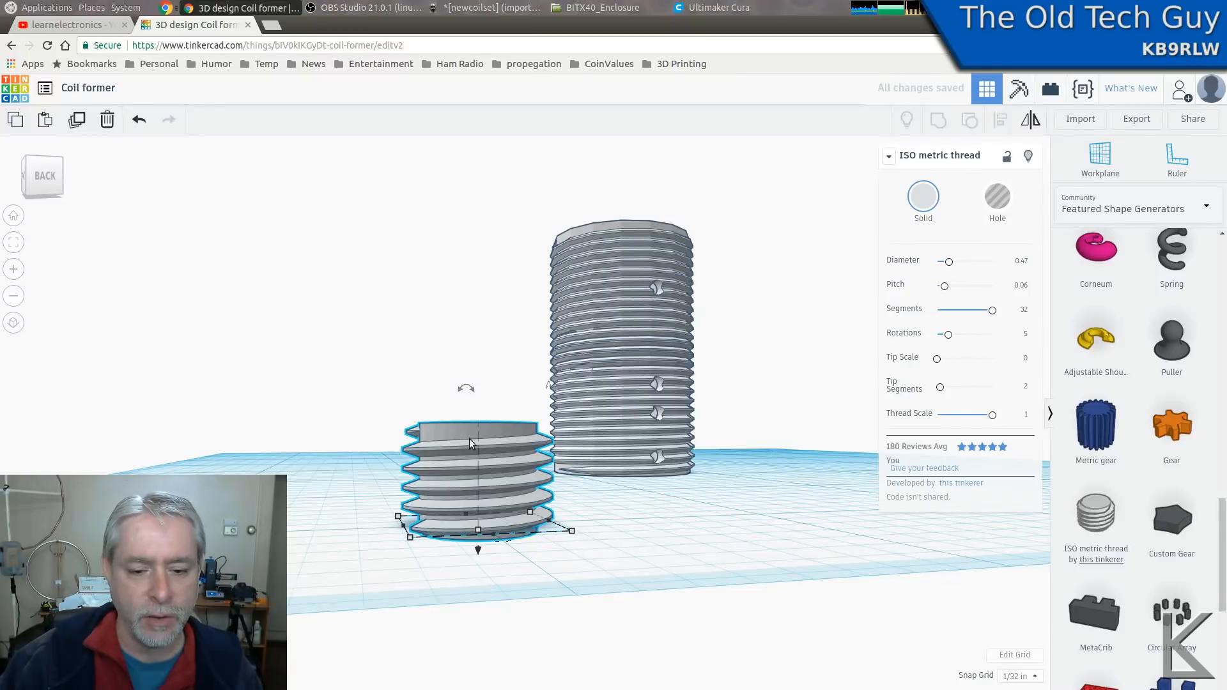
mouse_move(679, 507)
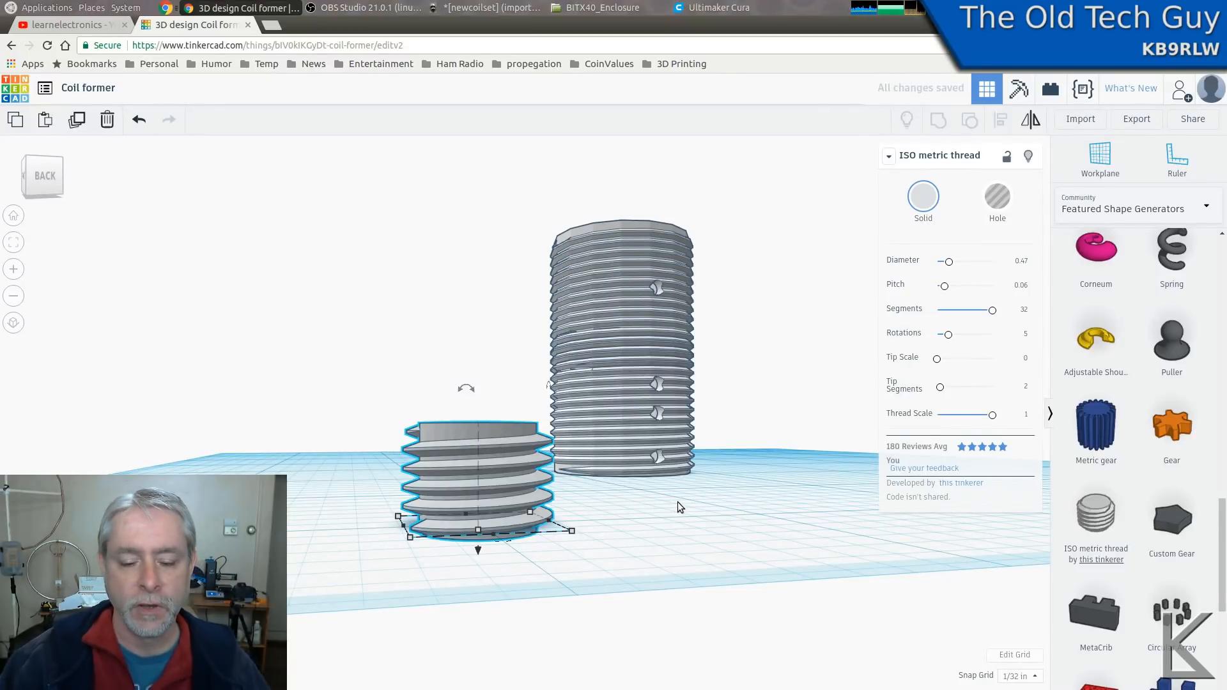